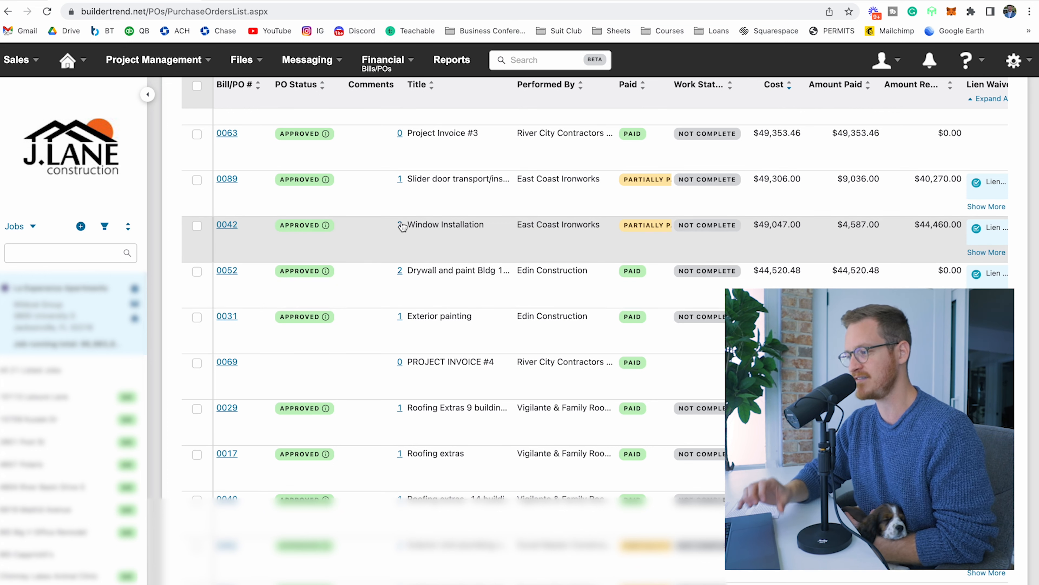
# Step: Open the comment thread for the Window Installation purchase order from the Bills/POs list
pyautogui.click(400, 225)
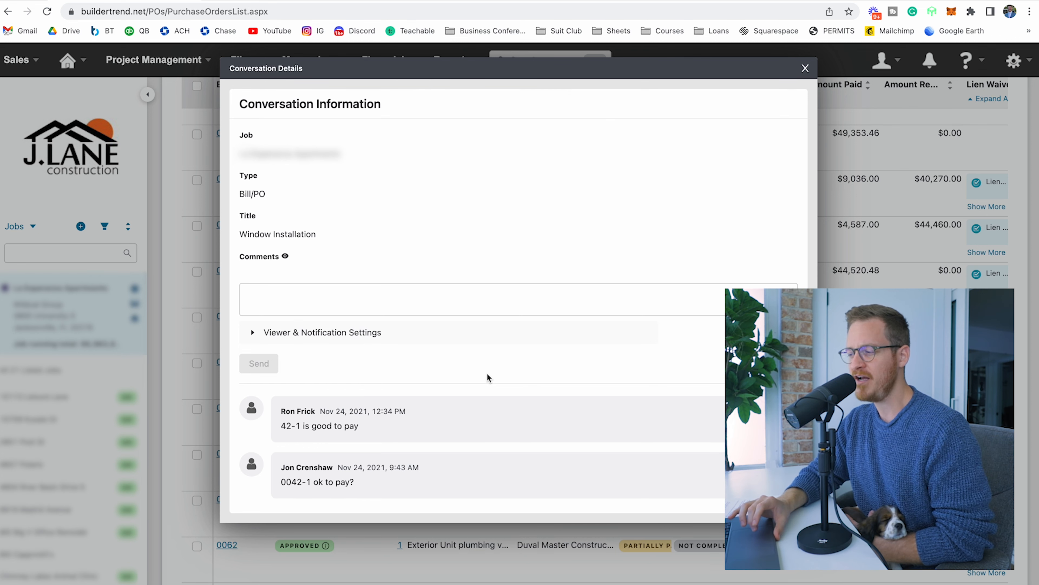
pyautogui.click(322, 331)
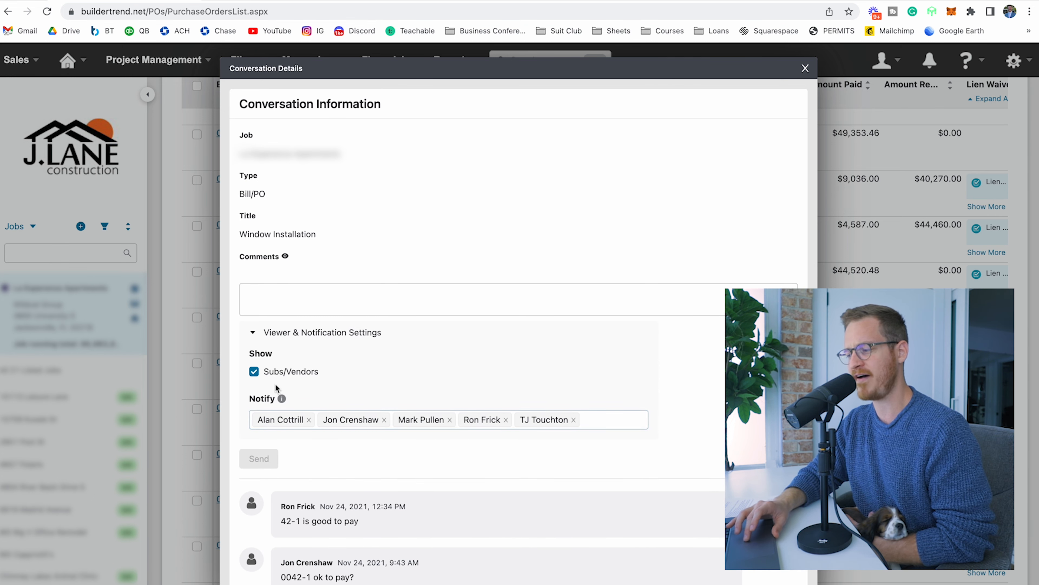
pyautogui.click(253, 332)
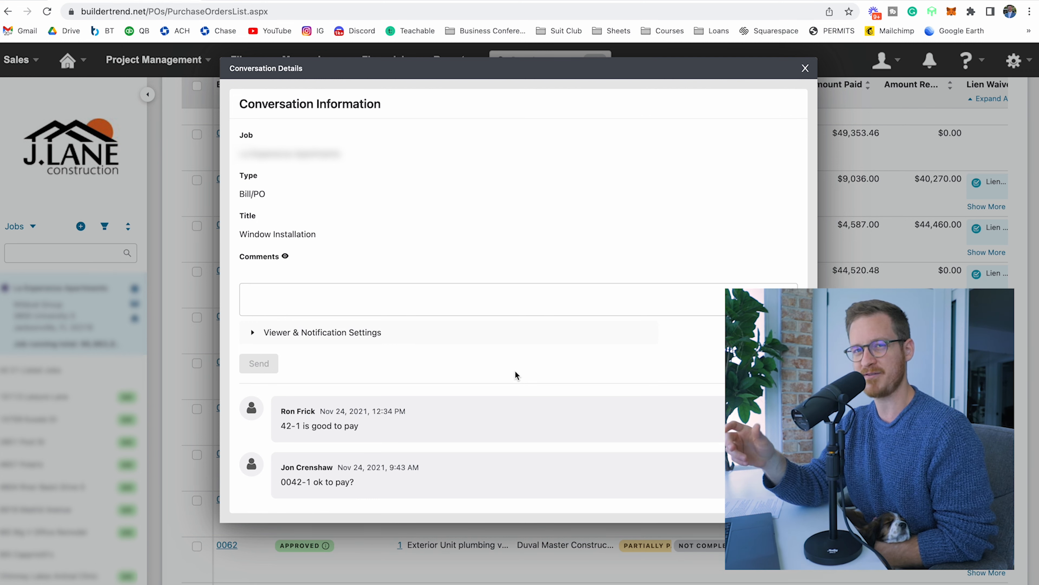
pyautogui.moveTo(540, 390)
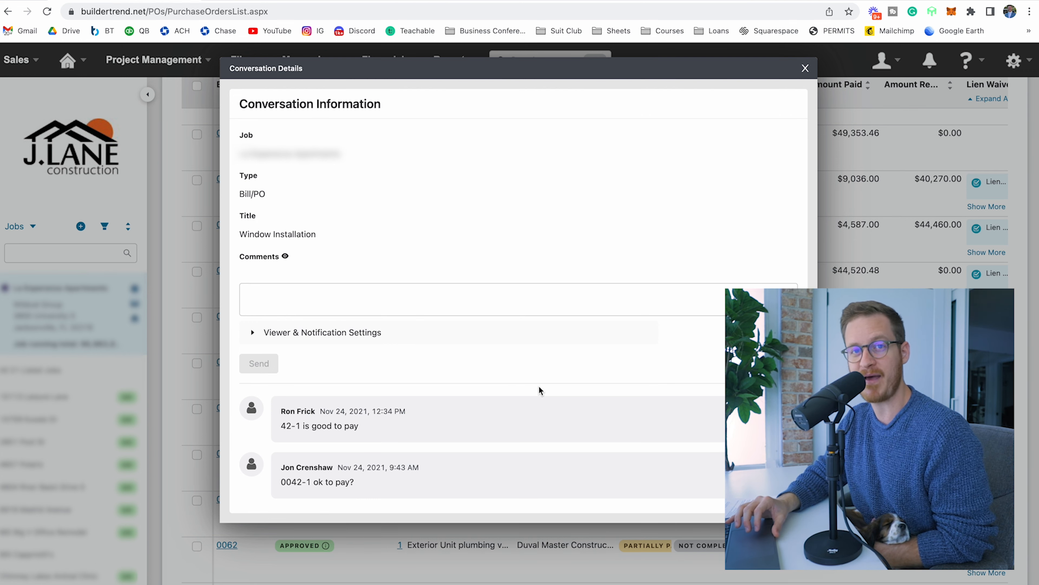